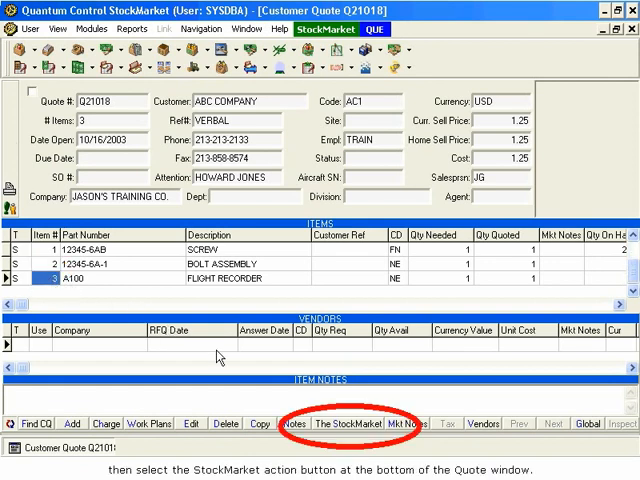
Search StockMarket online stock for quoted part A100 from the Customer Quote.
left_click(348, 424)
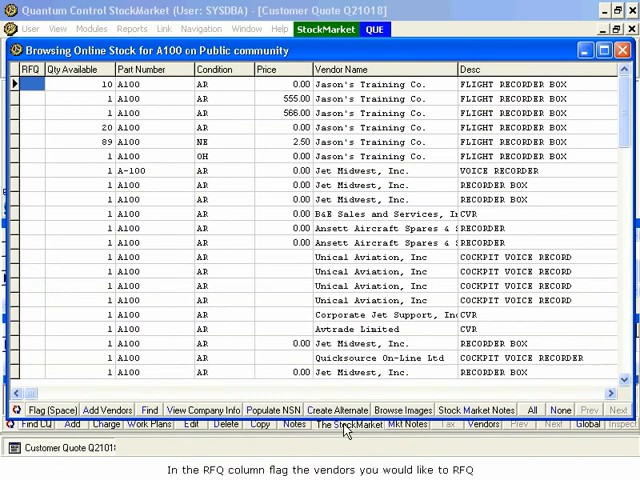
left_click(30, 184)
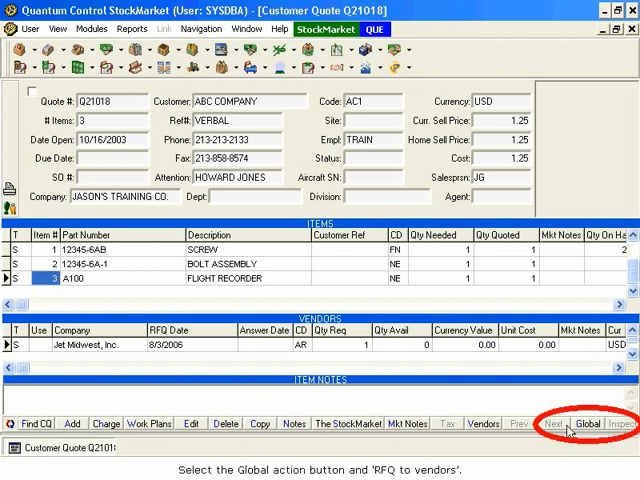
Start RFQ to vendors for the flagged suppliers Ansett Aircraft Spares and Jet Midwest, Inc.
left_click(588, 424)
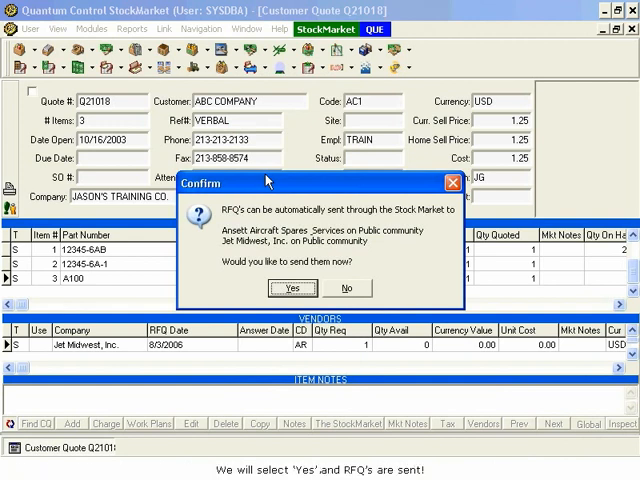
mouse_move(294, 288)
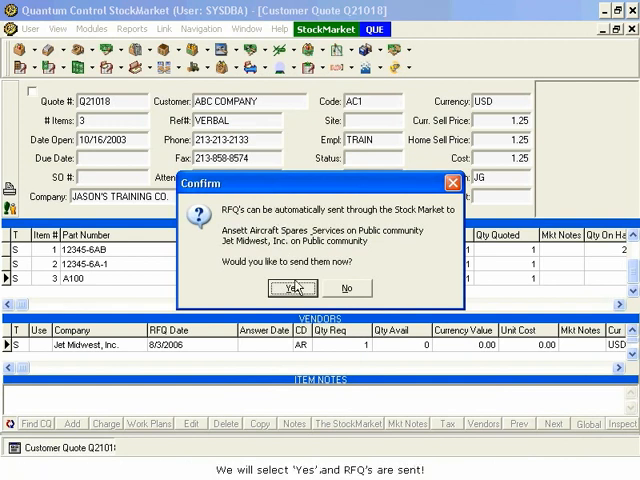
Confirm Yes to send the RFQs now and bring up the buyer confirmation email.
left_click(294, 288)
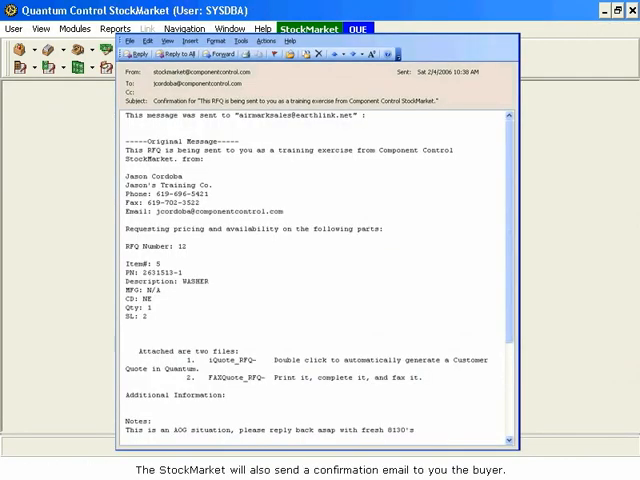